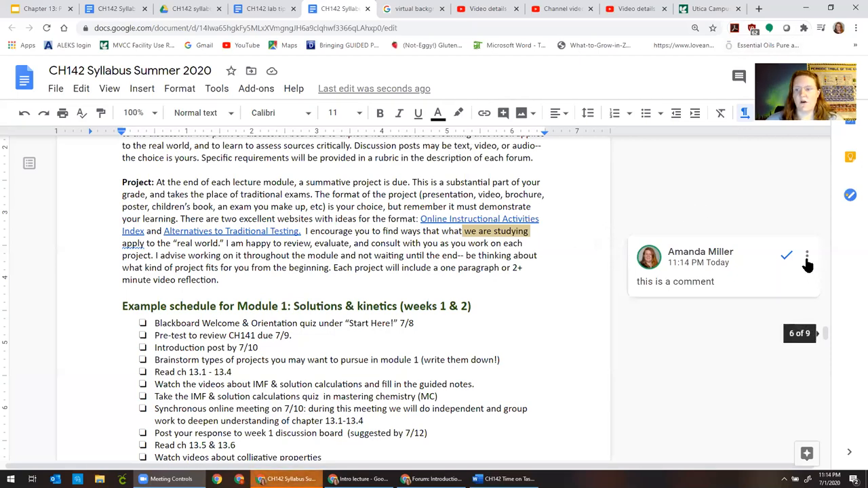
- Delete the test comment on "we are studying apply" in the Project paragraph
{"action": "left_click", "coordinate": [807, 257]}
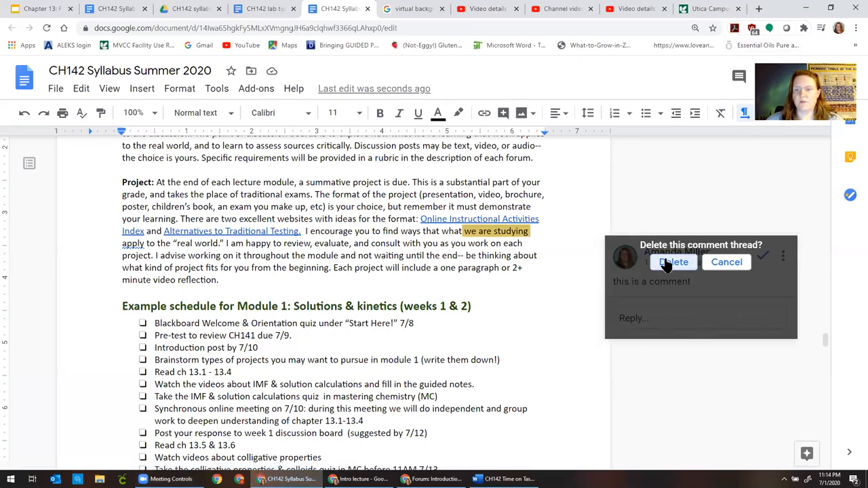
{"action": "left_click", "coordinate": [673, 262]}
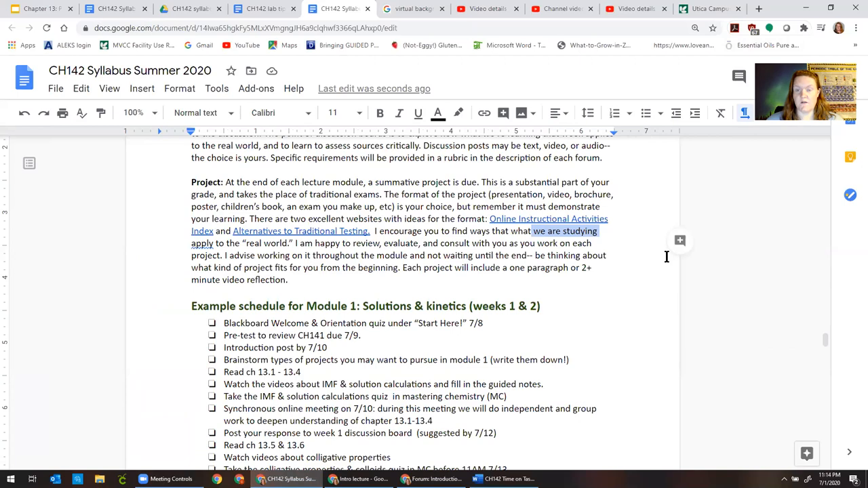
{"action": "mouse_move", "coordinate": [330, 212]}
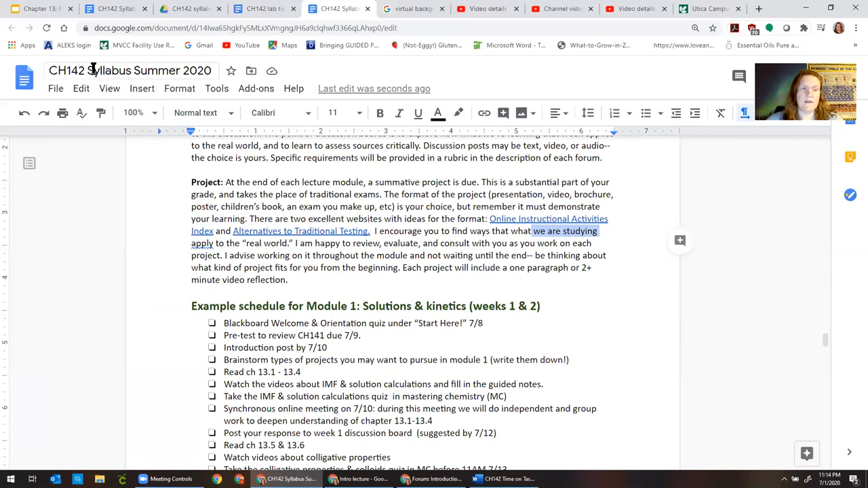
{"action": "left_click", "coordinate": [56, 88]}
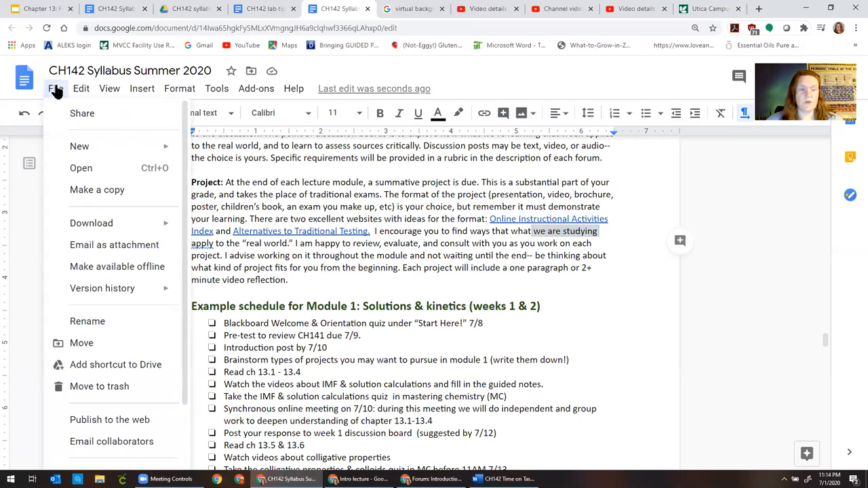
{"action": "mouse_move", "coordinate": [102, 288]}
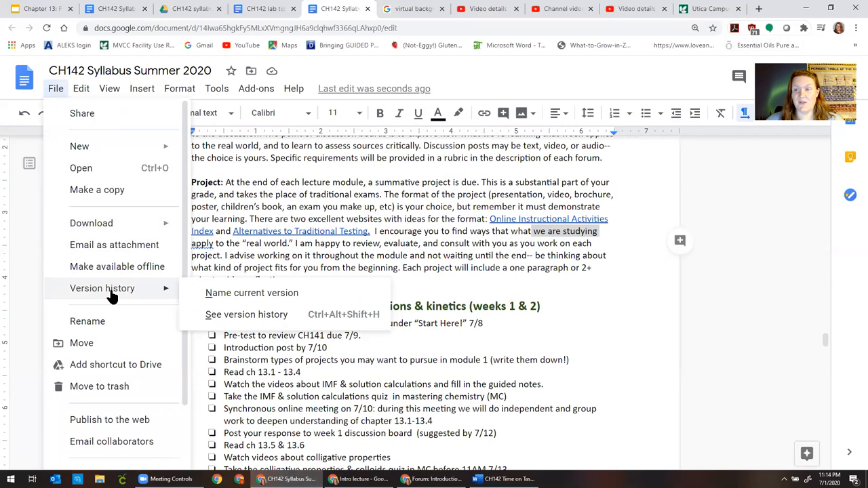
{"action": "mouse_move", "coordinate": [149, 299]}
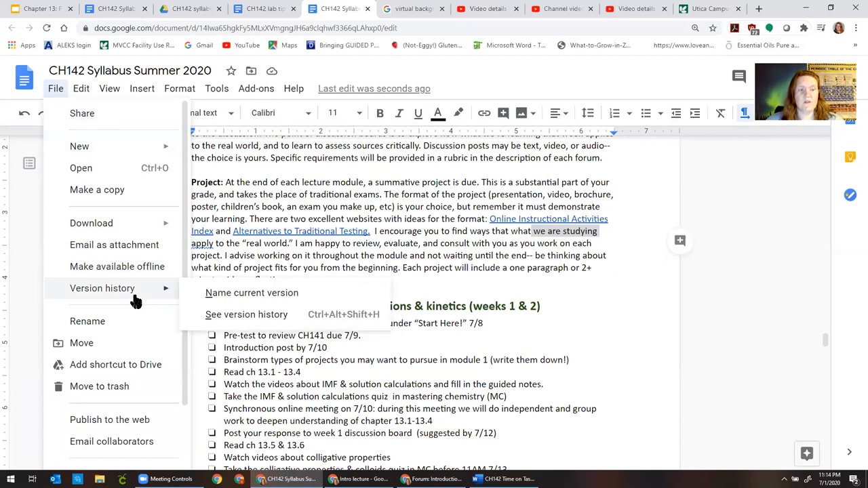
{"action": "mouse_move", "coordinate": [247, 314]}
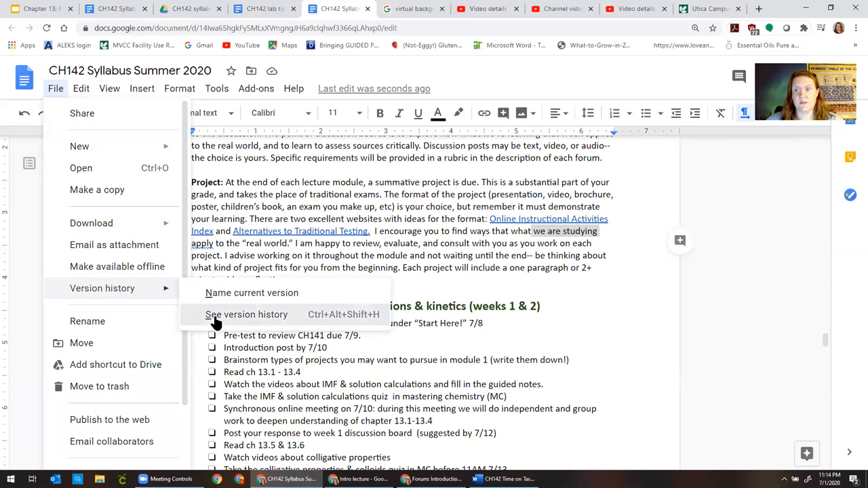
{"action": "left_click", "coordinate": [247, 314]}
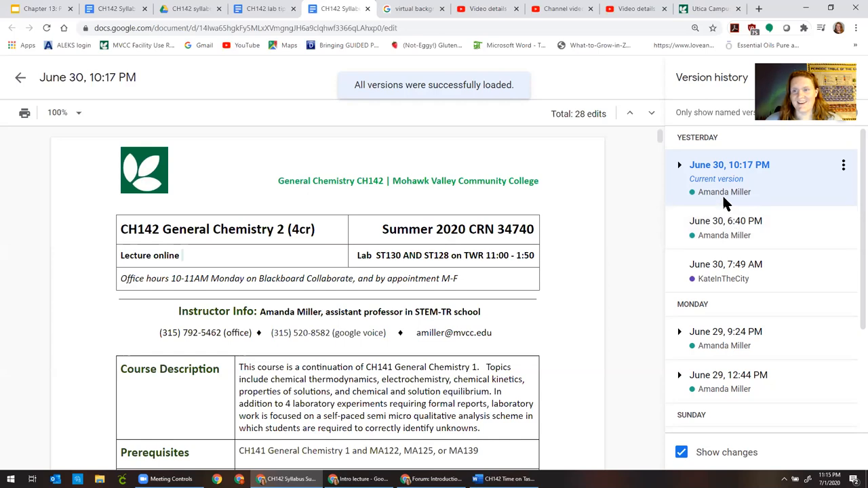
{"action": "left_click", "coordinate": [726, 221]}
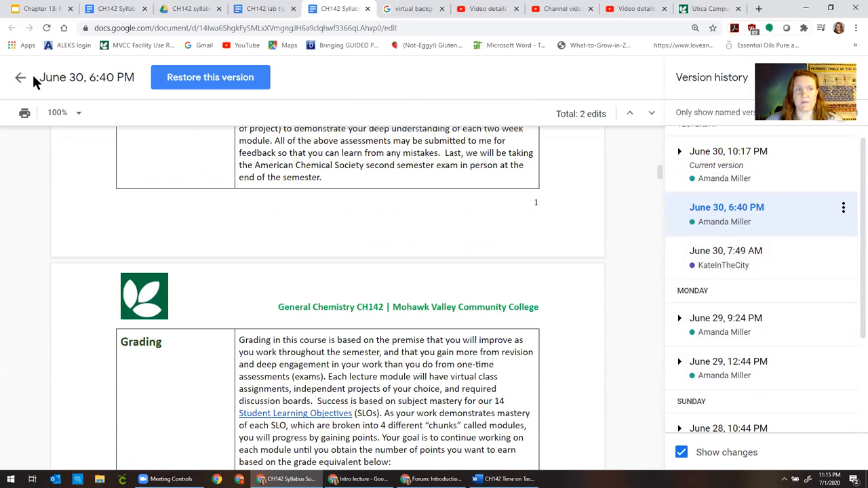
{"action": "mouse_move", "coordinate": [21, 77]}
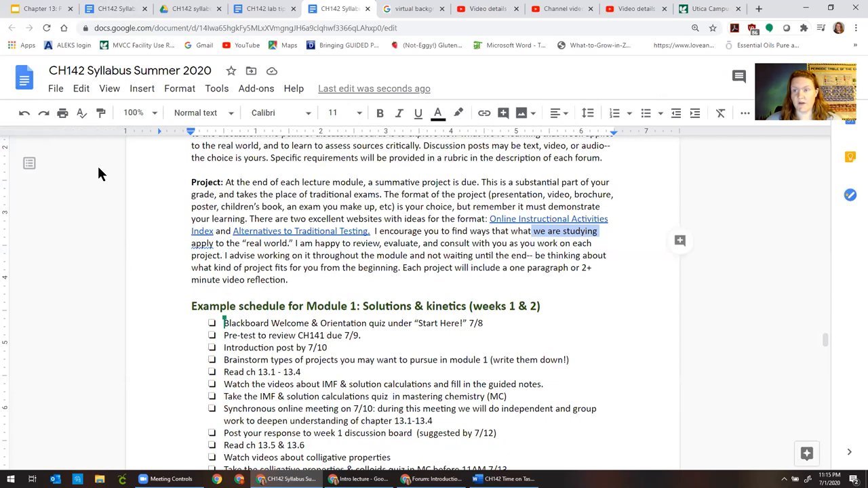
{"action": "mouse_move", "coordinate": [113, 165]}
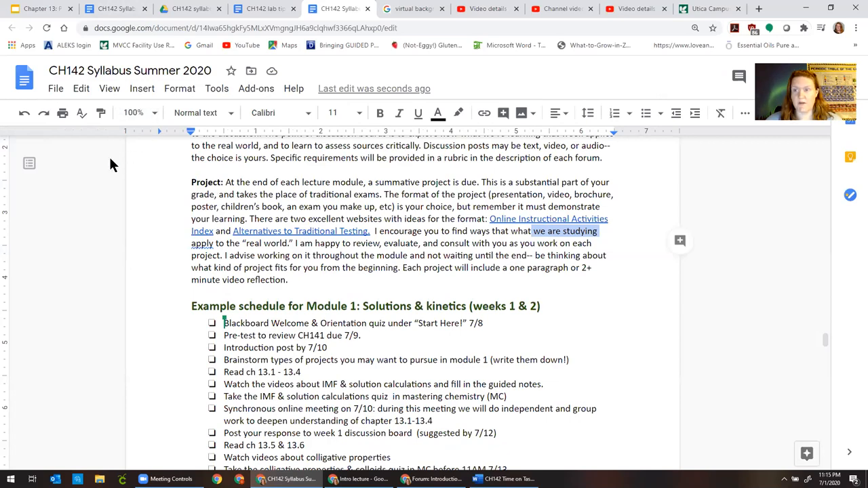
- Download the CH142 syllabus as a PDF Document (.pdf)
{"action": "left_click", "coordinate": [56, 88]}
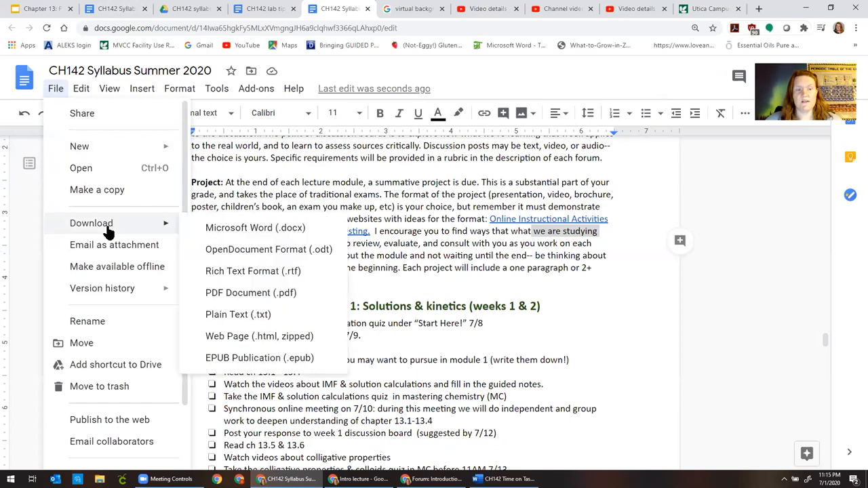
{"action": "mouse_move", "coordinate": [209, 294]}
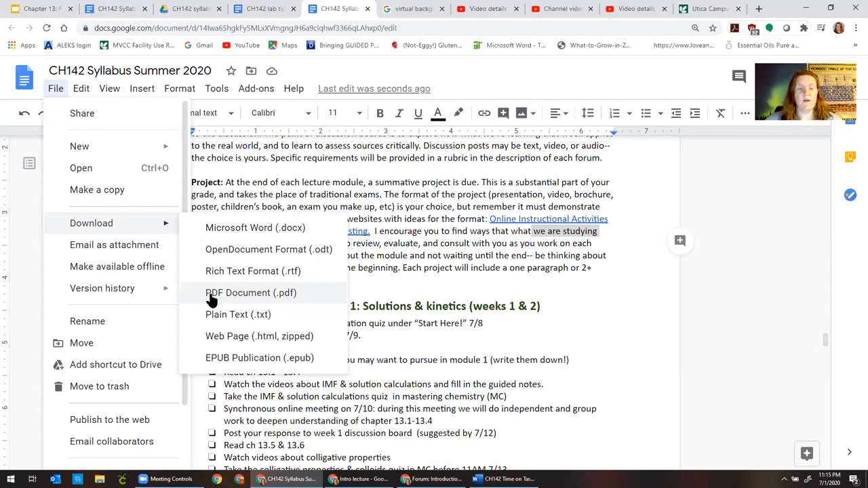
{"action": "mouse_move", "coordinate": [215, 301]}
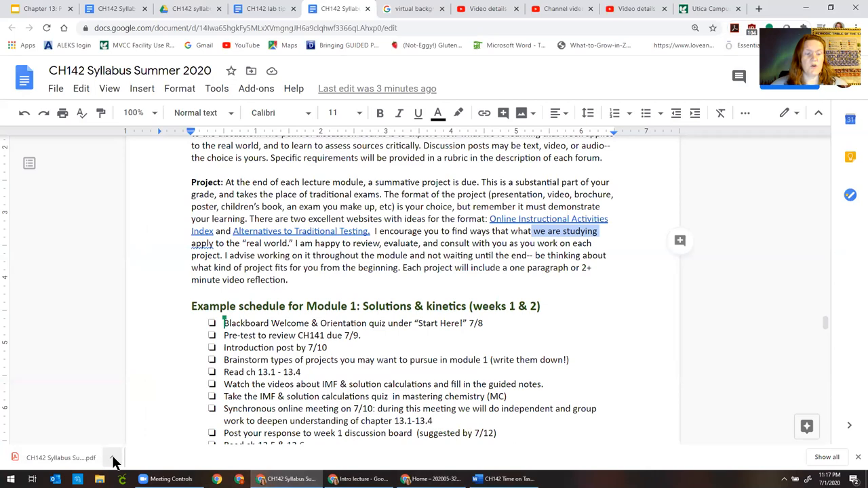
{"action": "left_click", "coordinate": [113, 458]}
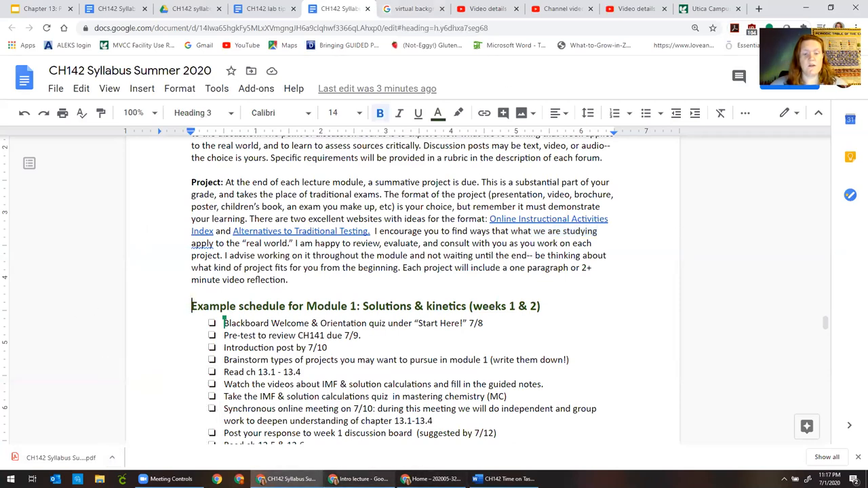
- Open Kinetics procedure under Modules > Module 4: Laboratory work in the CH142 course
{"action": "left_click", "coordinate": [431, 479]}
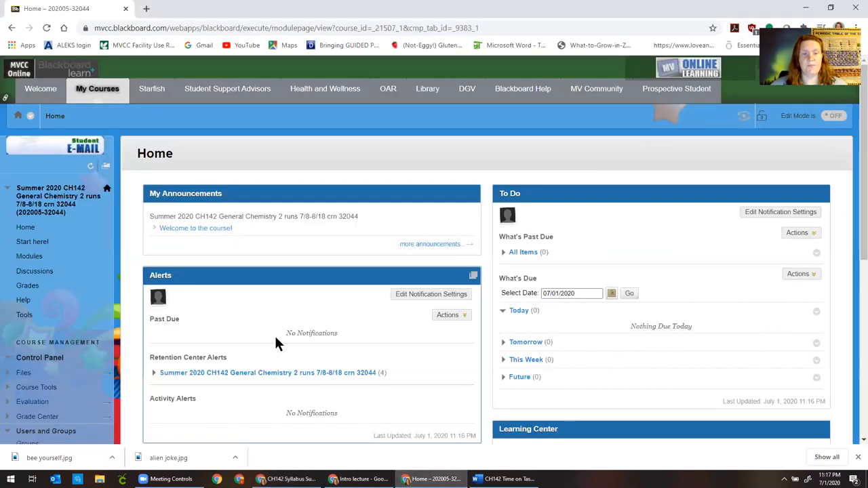
{"action": "mouse_move", "coordinate": [88, 293]}
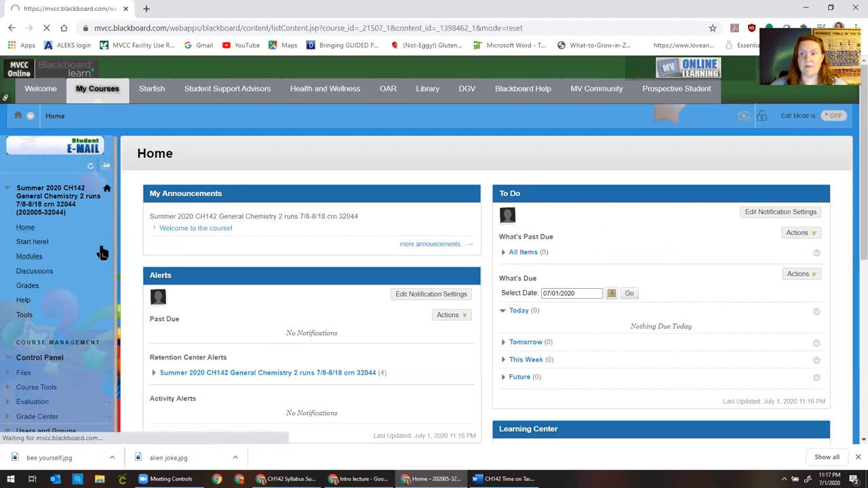
{"action": "left_click", "coordinate": [29, 256]}
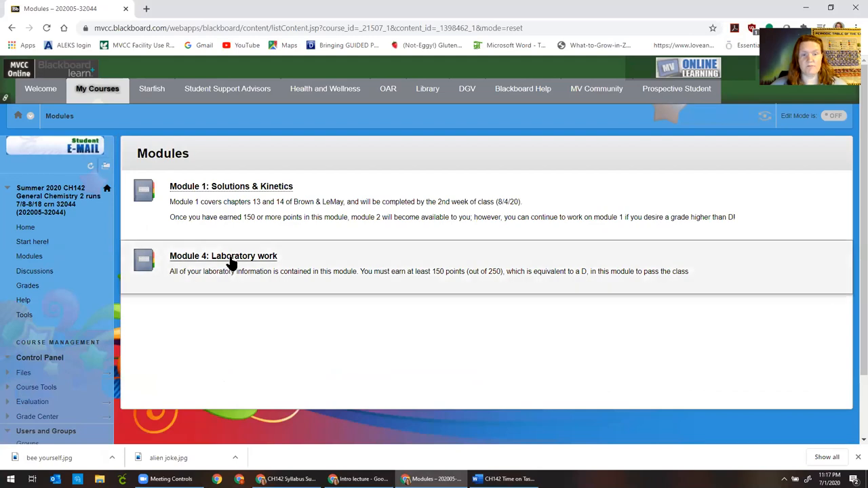
{"action": "left_click", "coordinate": [223, 256]}
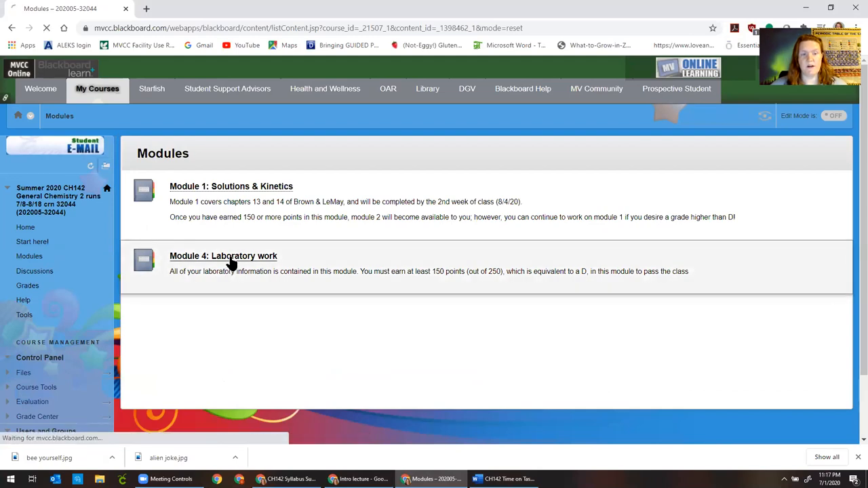
{"action": "left_click", "coordinate": [223, 256]}
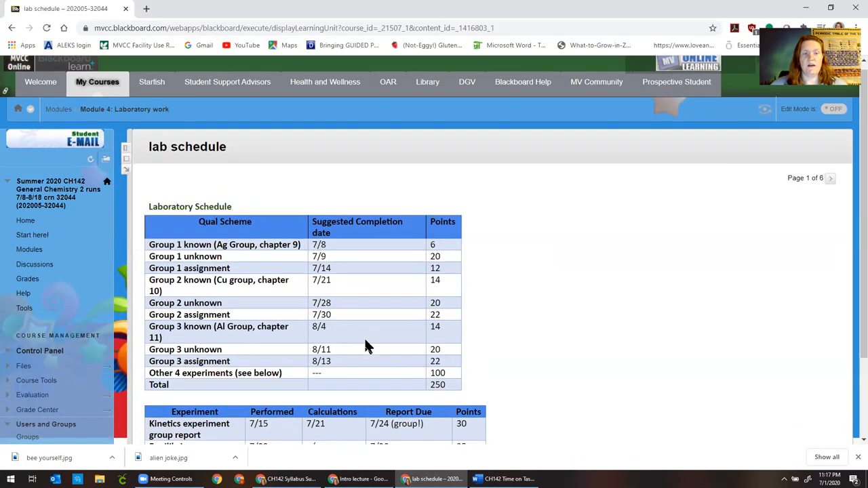
{"action": "scroll", "scroll_direction": "down", "scroll_amount": 3}
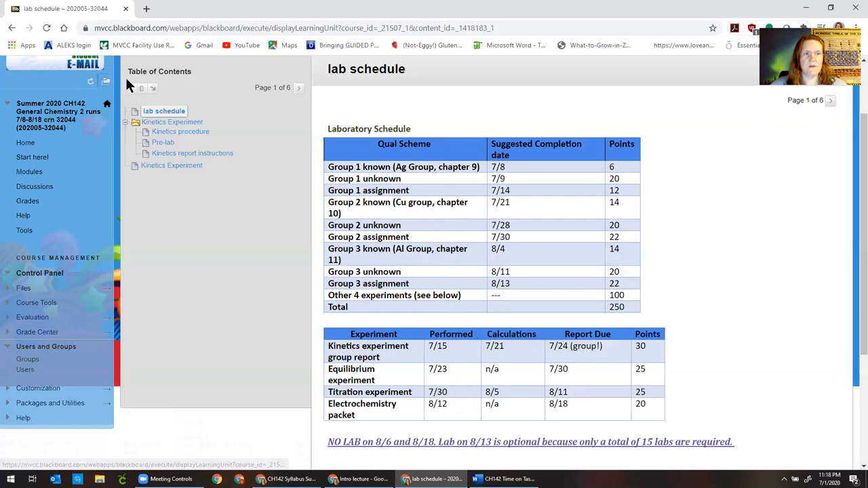
{"action": "mouse_move", "coordinate": [155, 152]}
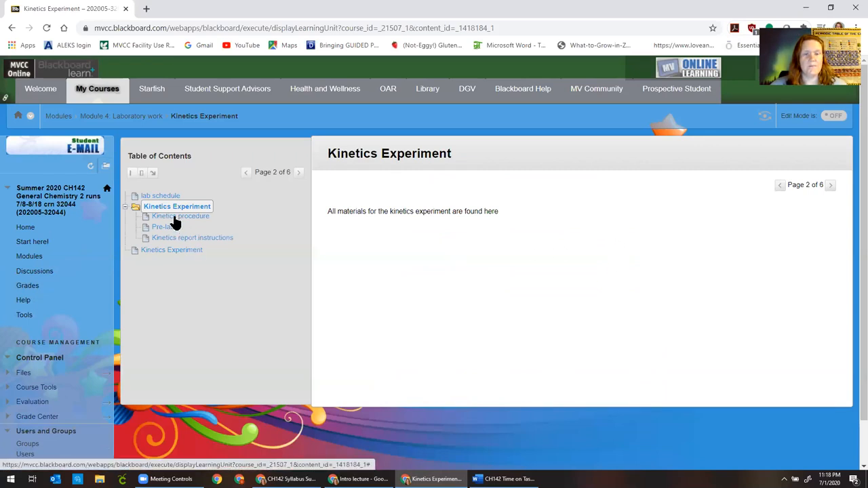
{"action": "left_click", "coordinate": [180, 215]}
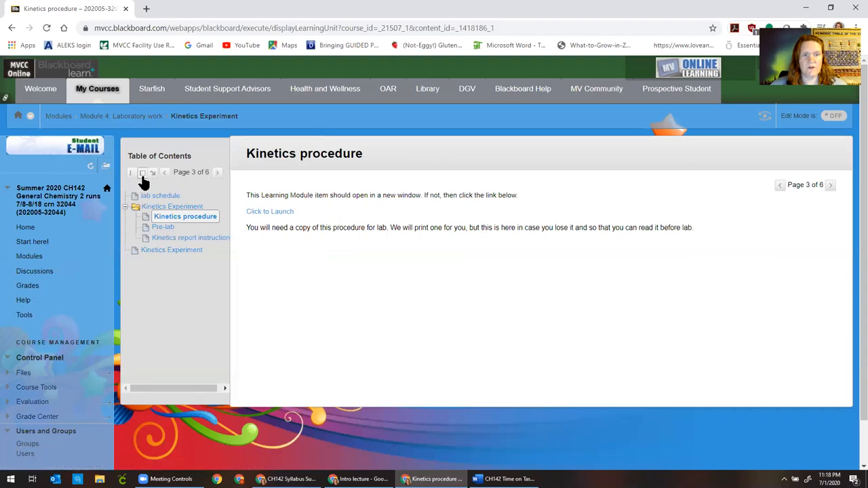
{"action": "mouse_move", "coordinate": [171, 250]}
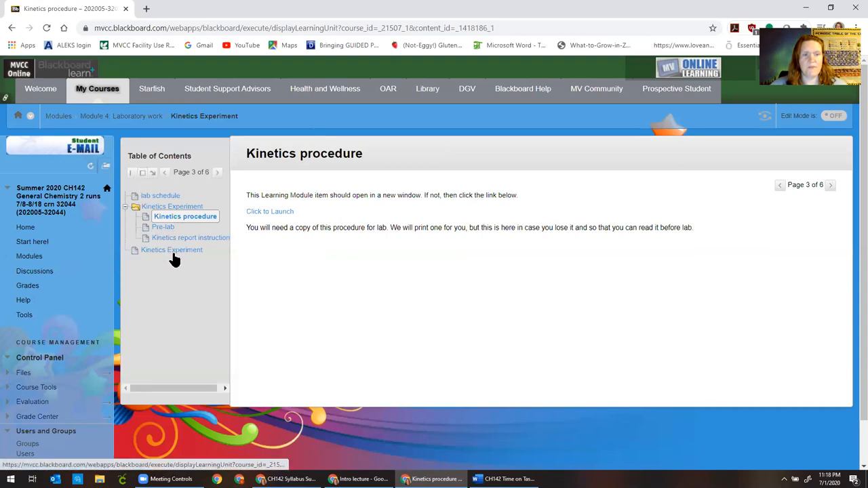
- Preview the Kinetics Experiment assignment and scroll to its Assignment Submission section
{"action": "left_click", "coordinate": [177, 250]}
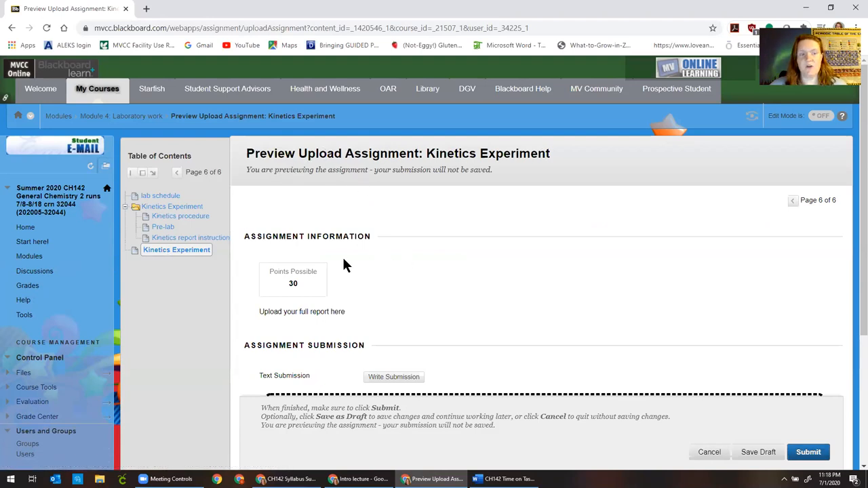
{"action": "mouse_move", "coordinate": [186, 213]}
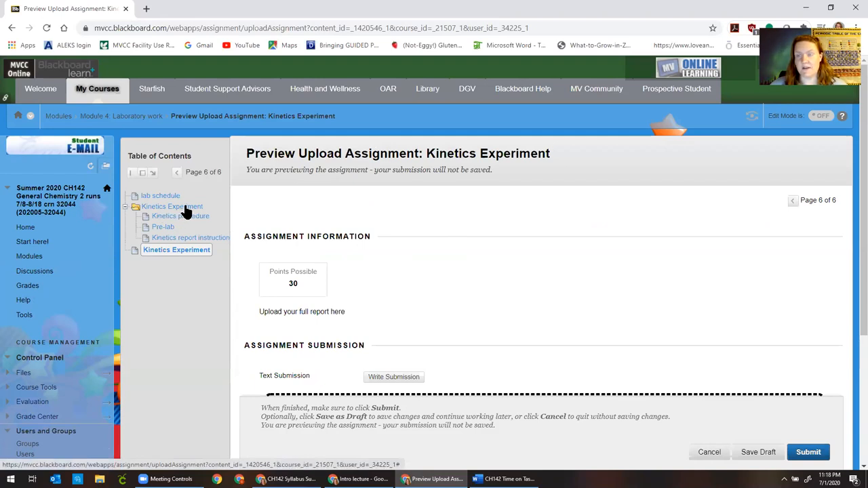
{"action": "mouse_move", "coordinate": [177, 261]}
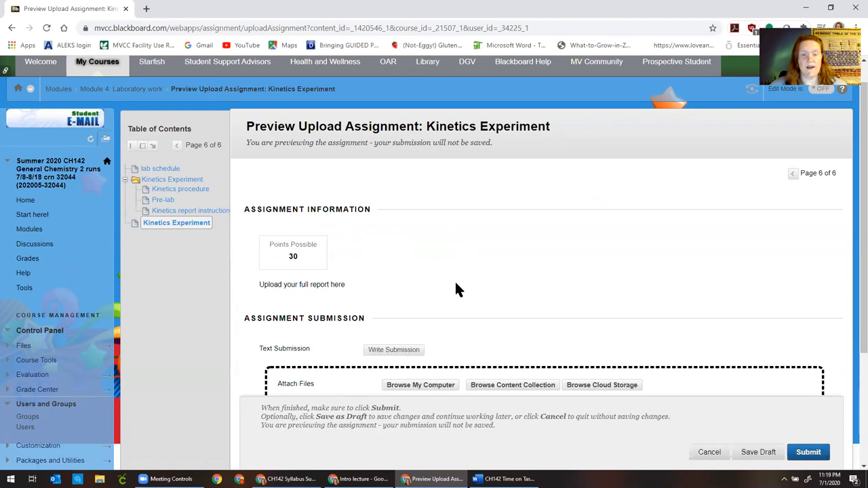
{"action": "scroll", "scroll_direction": "down", "scroll_amount": 3}
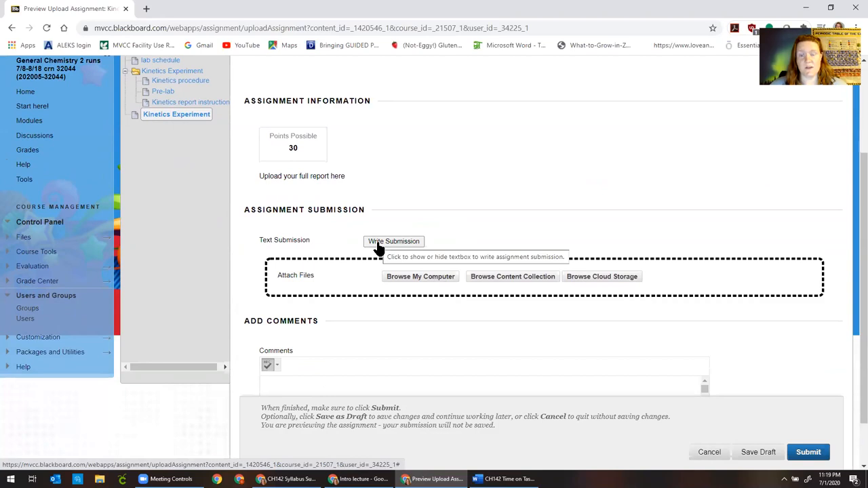
{"action": "mouse_move", "coordinate": [390, 309]}
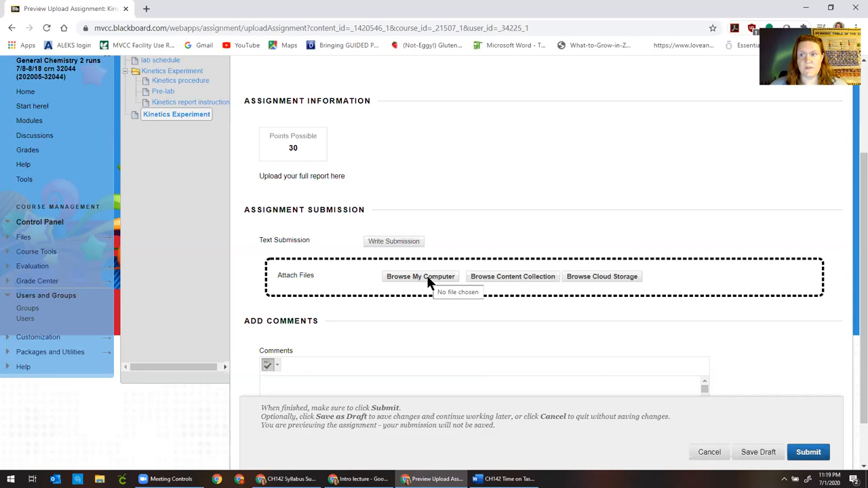
- Attach CH142 Syllabus Summer 2020.pdf from Downloads to the Kinetics Experiment submission
{"action": "left_click", "coordinate": [421, 276]}
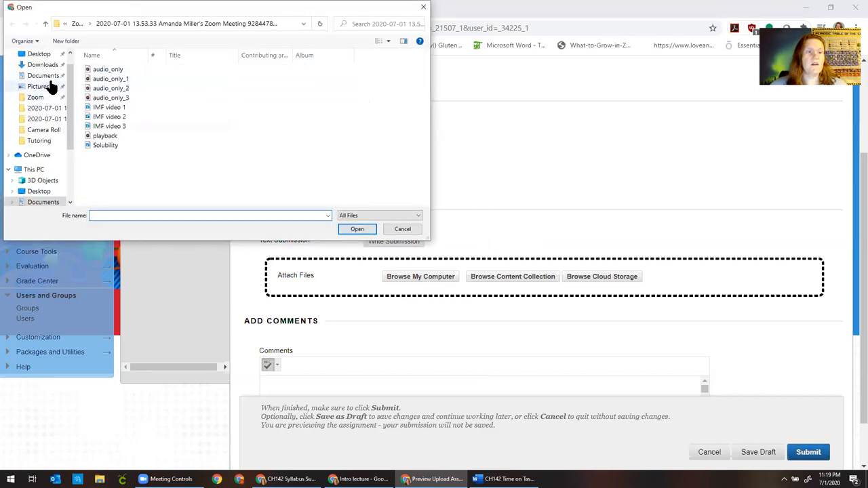
{"action": "left_click", "coordinate": [43, 65]}
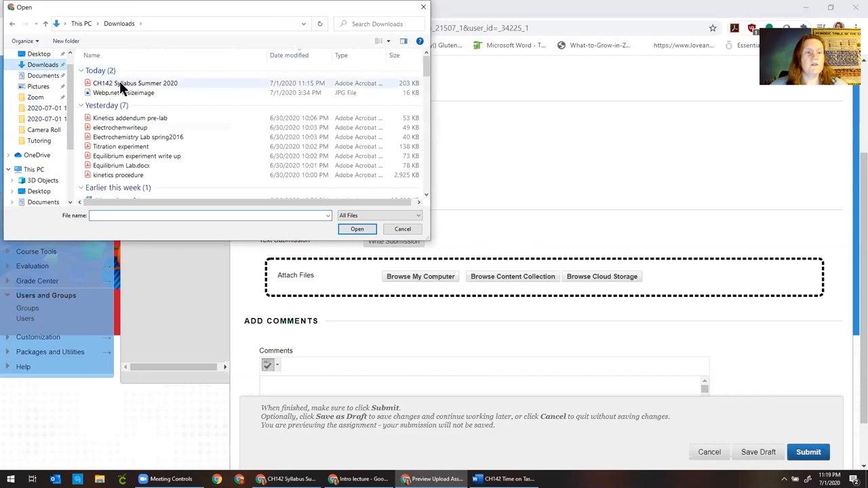
{"action": "left_click", "coordinate": [135, 83]}
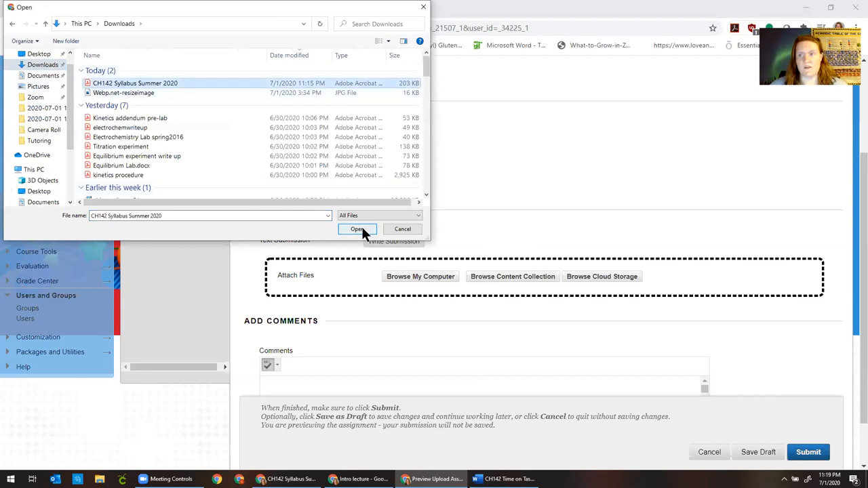
{"action": "left_click", "coordinate": [358, 229]}
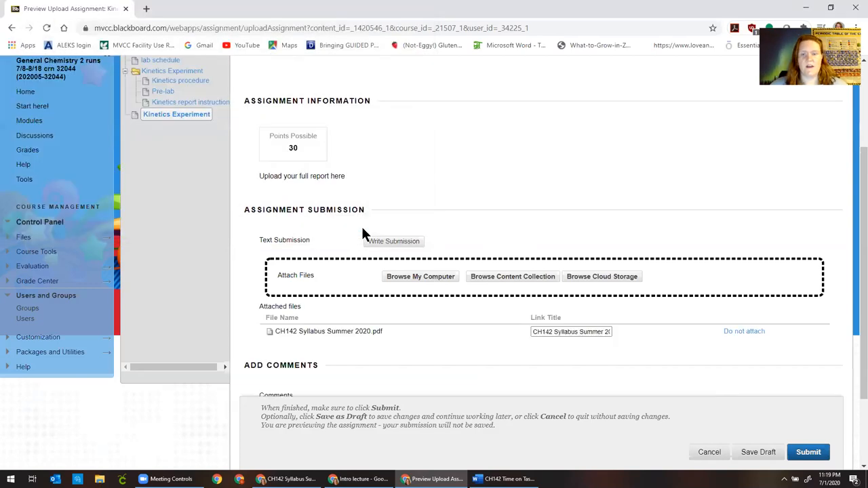
{"action": "mouse_move", "coordinate": [226, 53]}
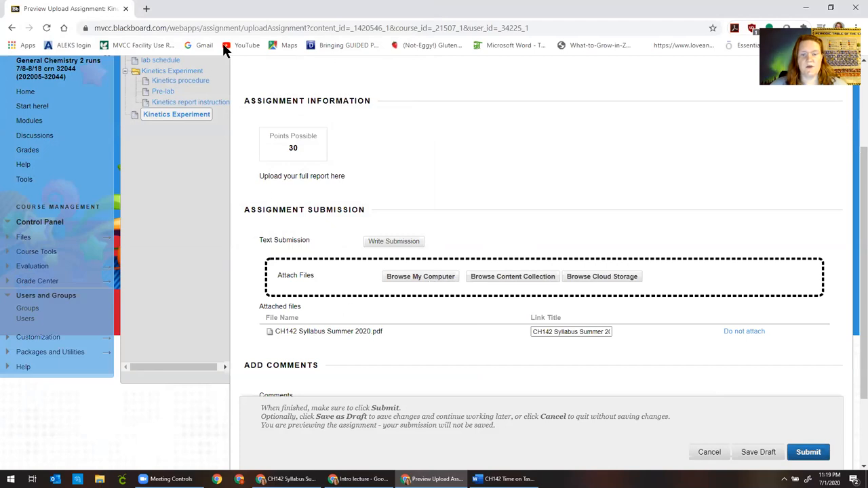
{"action": "mouse_move", "coordinate": [343, 358]}
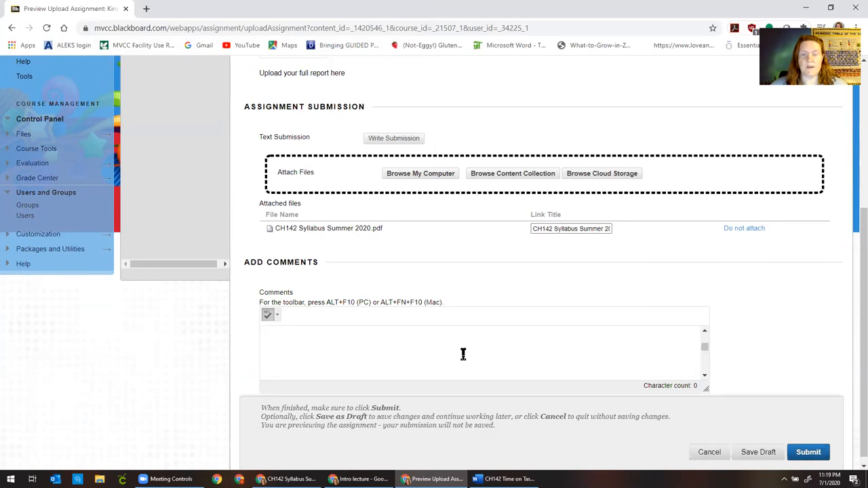
{"action": "mouse_move", "coordinate": [456, 333]}
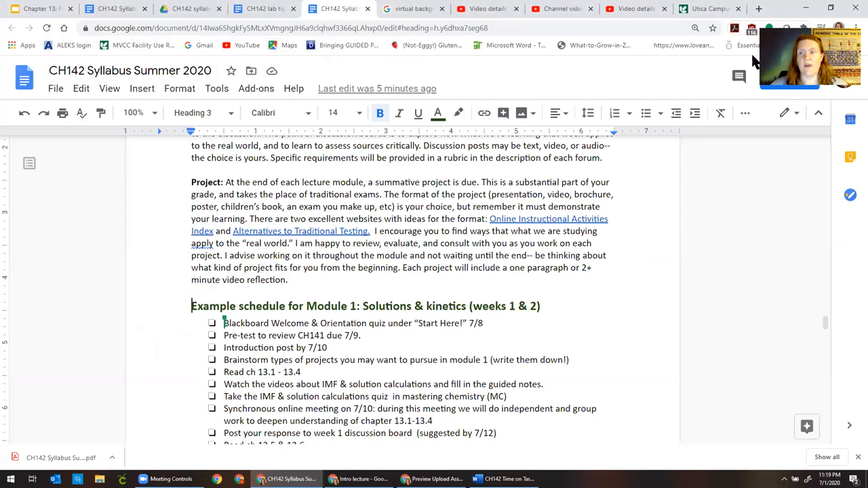
{"action": "mouse_move", "coordinate": [790, 77]}
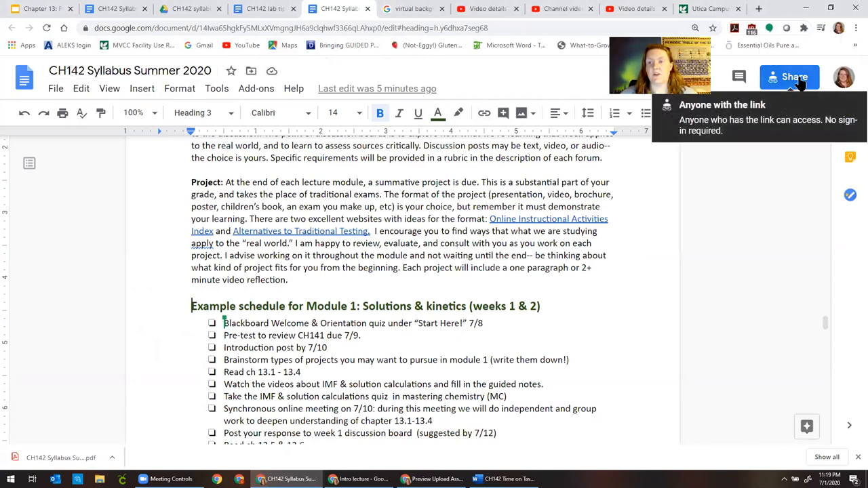
- Copy the CH142 syllabus's anyone-with-the-link viewer share link from Google Docs
{"action": "left_click", "coordinate": [790, 77]}
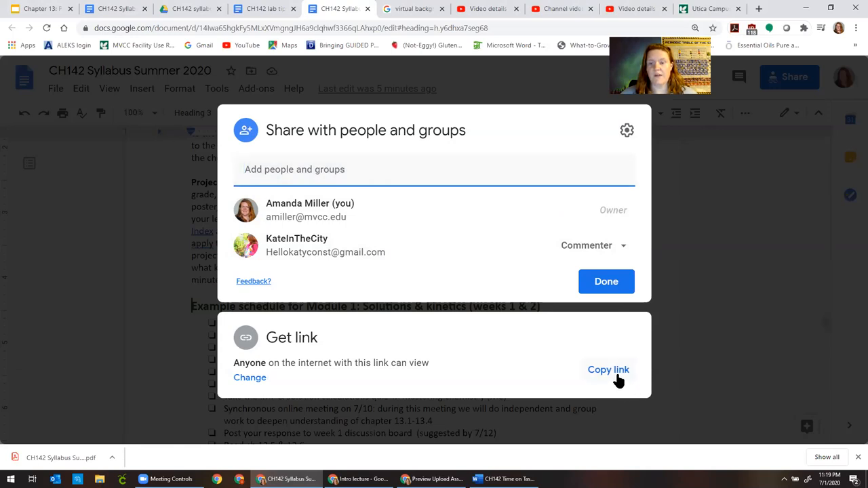
{"action": "left_click", "coordinate": [608, 370]}
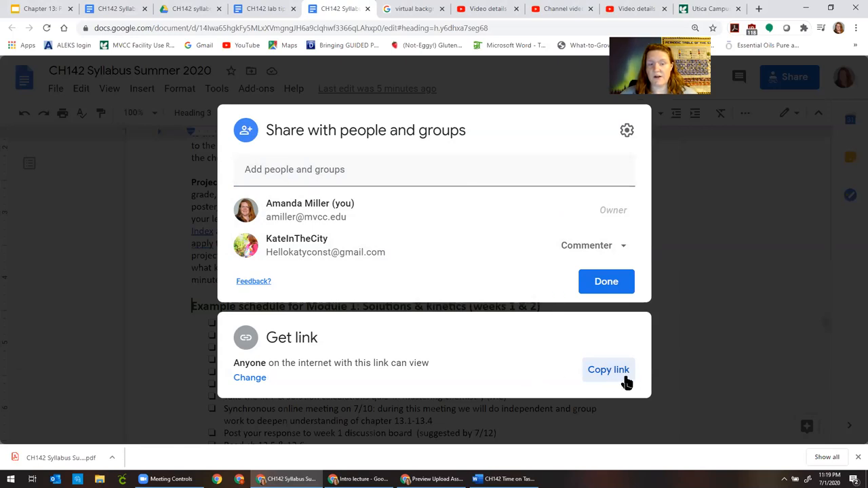
{"action": "mouse_move", "coordinate": [273, 395]}
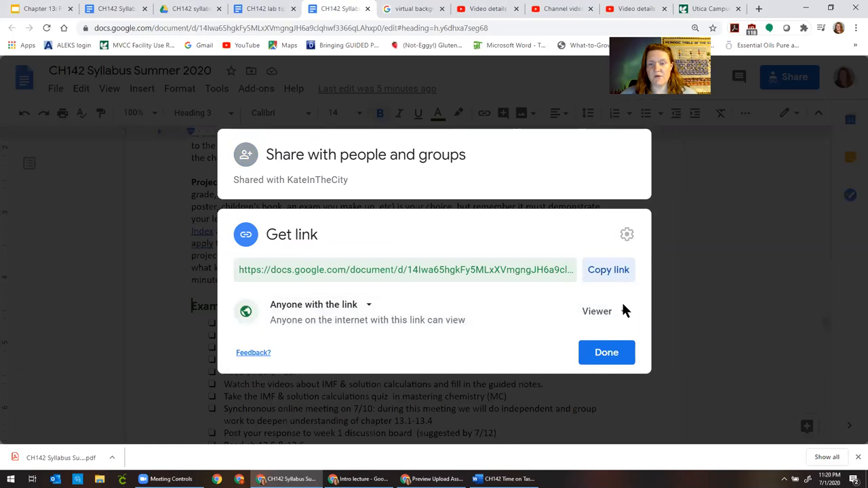
{"action": "left_click", "coordinate": [597, 311]}
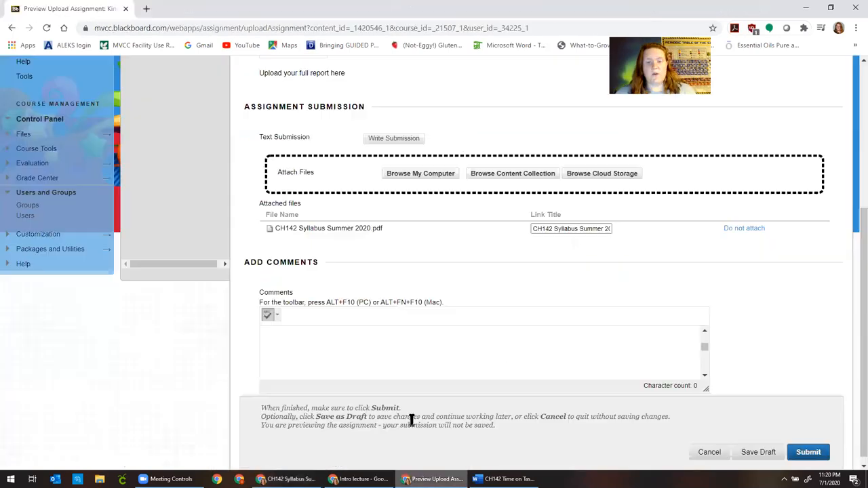
- Paste the syllabus's Google Docs link into the Kinetics Experiment Comments box
{"action": "type", "text": "https://docs.google.com/document/d/14!wa65hgkFy5MLxXVmgngJH6a9clqhwf3366qLAhxp0/edit?usp=sharing"}
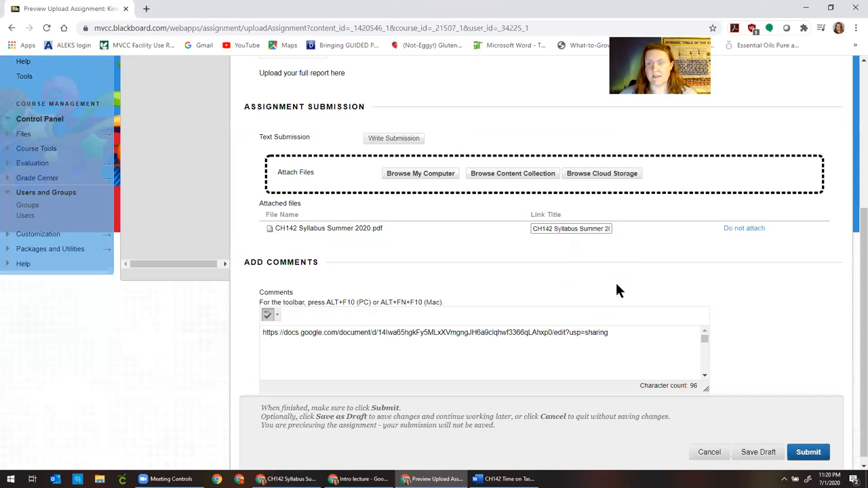
{"action": "mouse_move", "coordinate": [609, 300]}
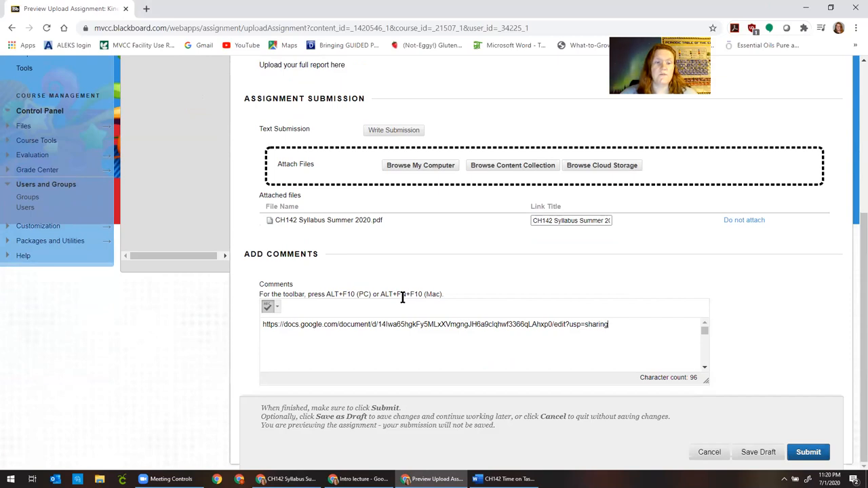
{"action": "mouse_move", "coordinate": [404, 304]}
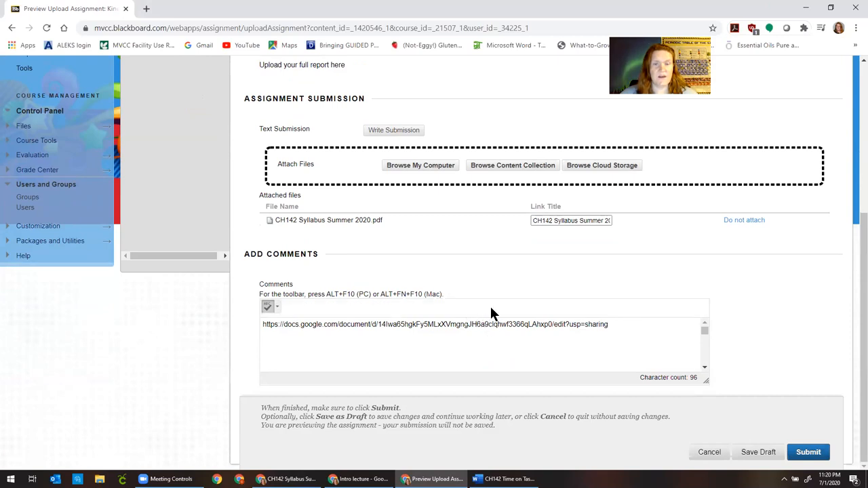
{"action": "mouse_move", "coordinate": [434, 277]}
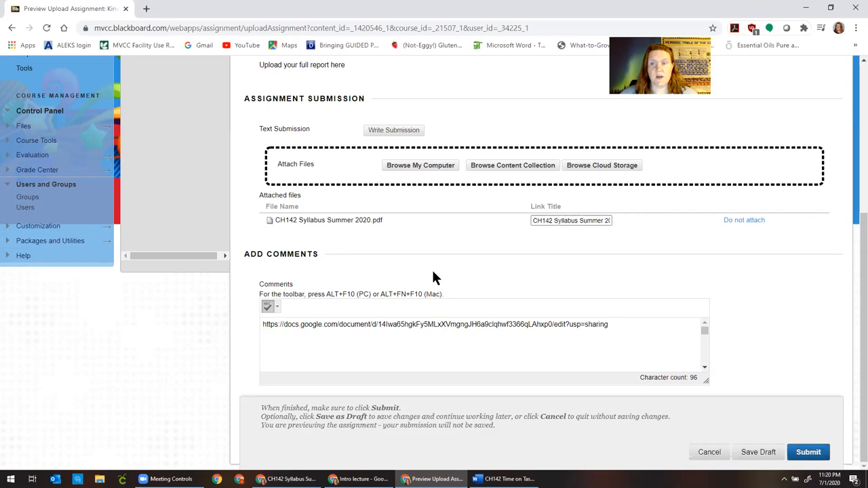
{"action": "mouse_move", "coordinate": [464, 319]}
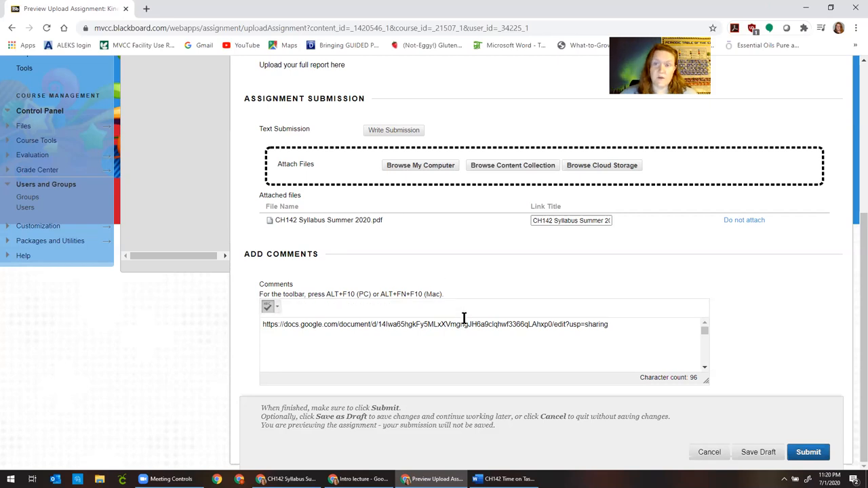